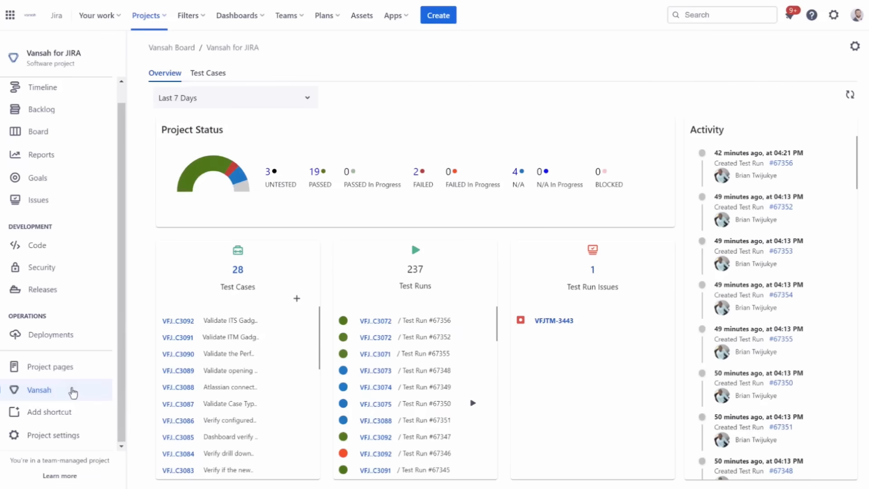
pyautogui.moveTo(268, 317)
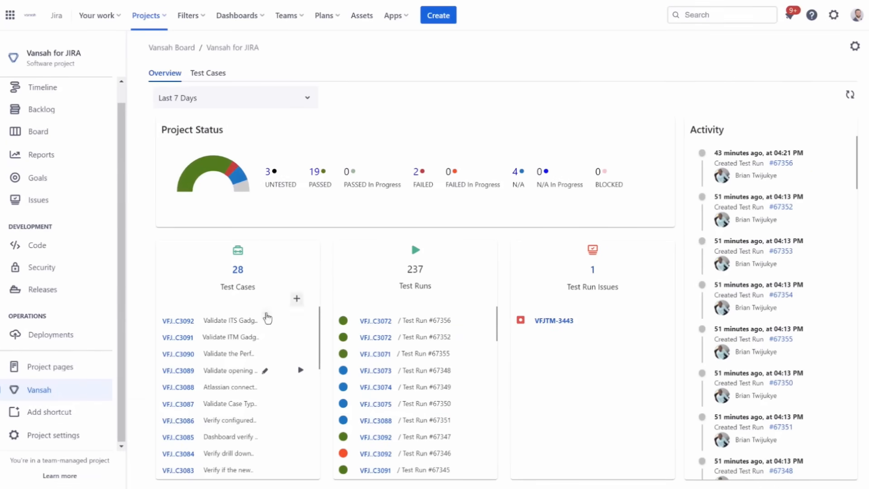
# Start and cancel a quick test case entry, then go to the Test Cases repository
pyautogui.click(297, 298)
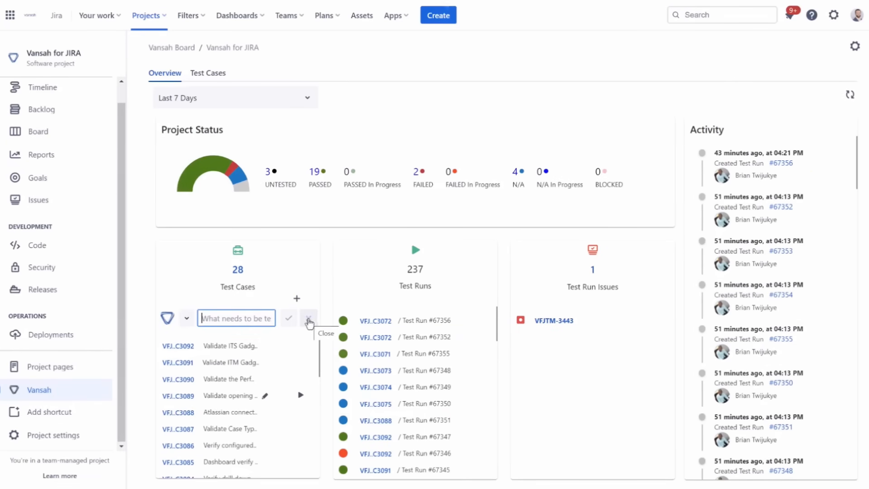
pyautogui.click(208, 72)
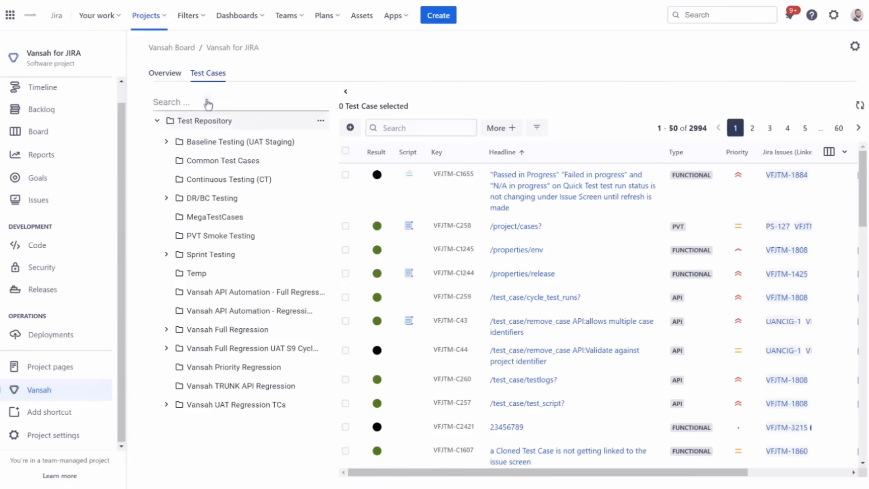
pyautogui.click(215, 216)
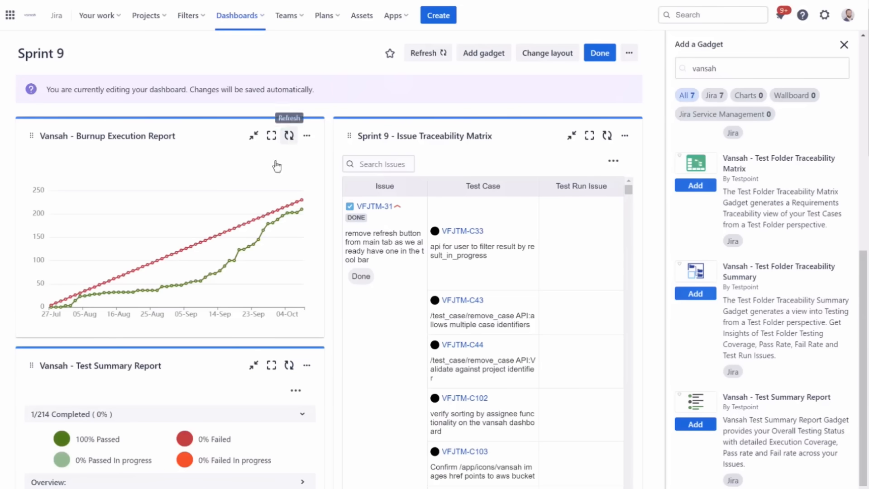
pyautogui.moveTo(560, 221)
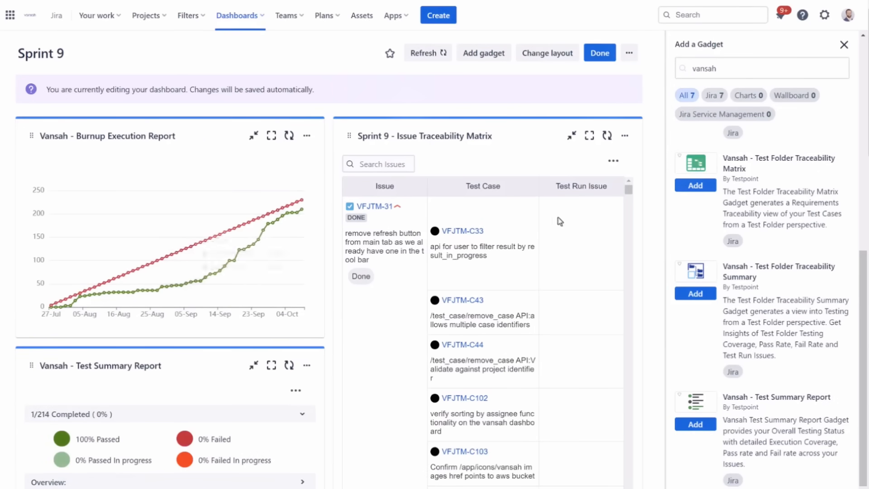
# Scroll the Sprint 9 dashboard to reveal the Issue Traceability Summary gadgets
pyautogui.scroll(-3)
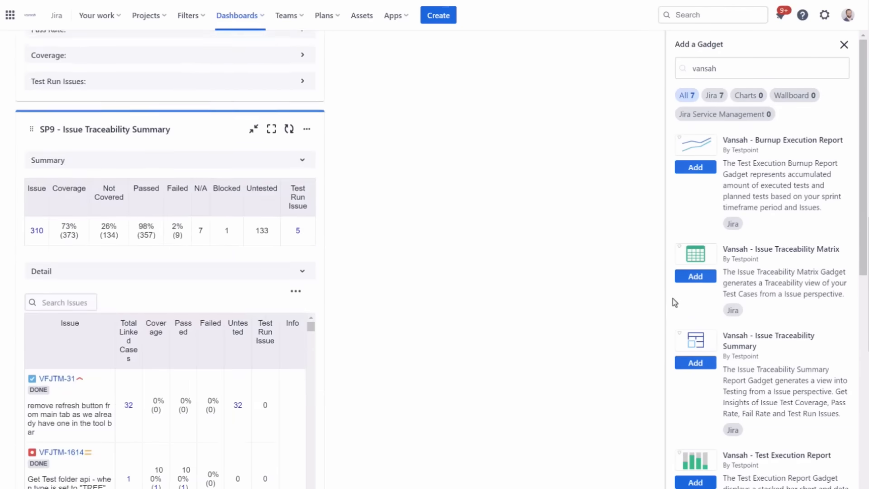
pyautogui.scroll(-3)
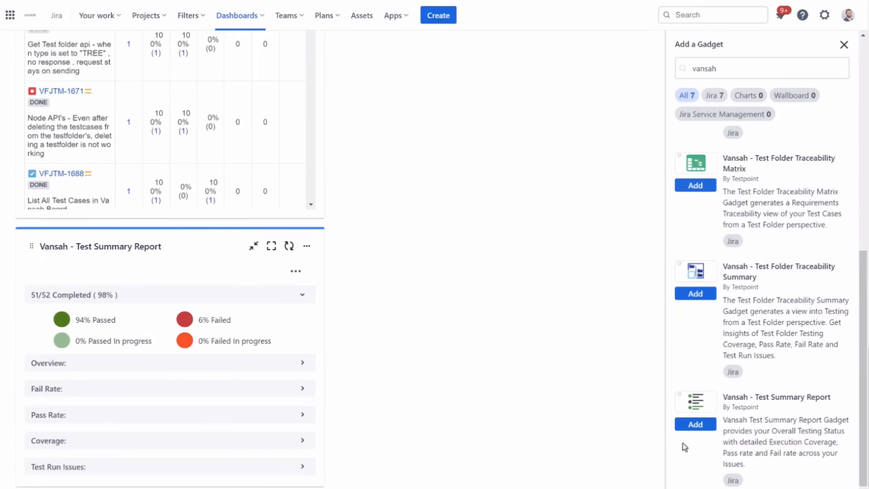
pyautogui.scroll(3)
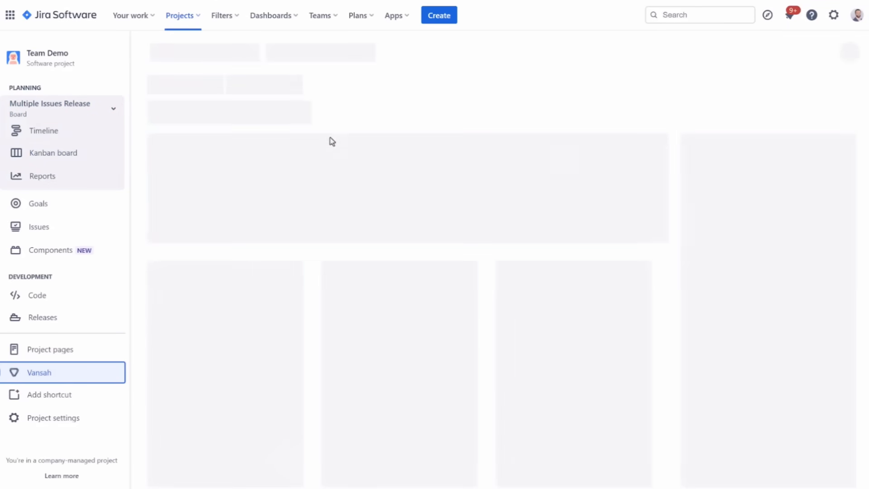
# Map the HEADLINE column to the Headline Vansah field
pyautogui.click(39, 372)
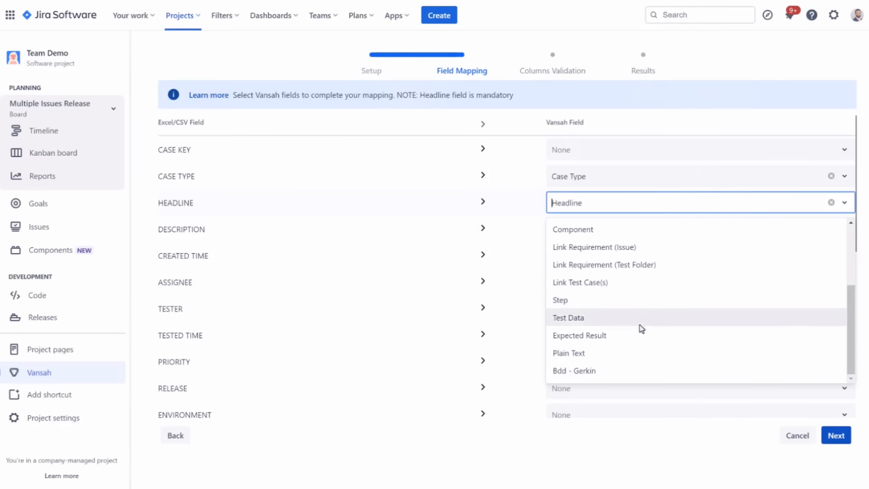
pyautogui.moveTo(577, 121)
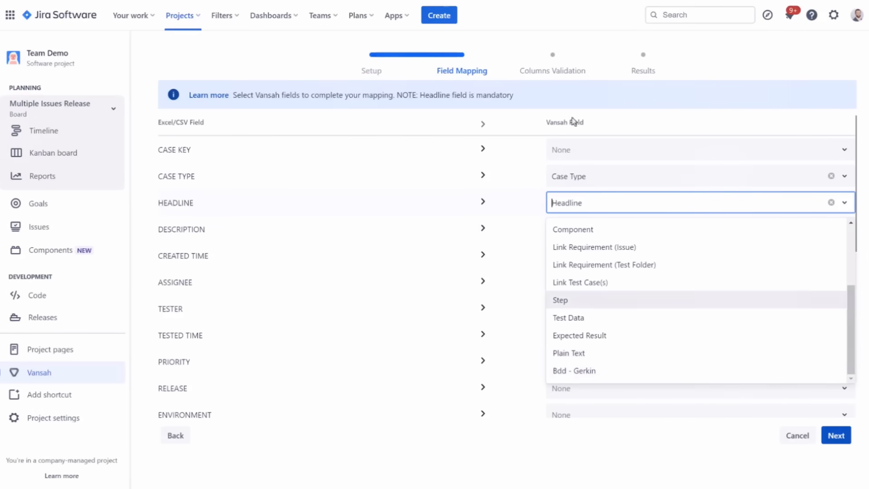